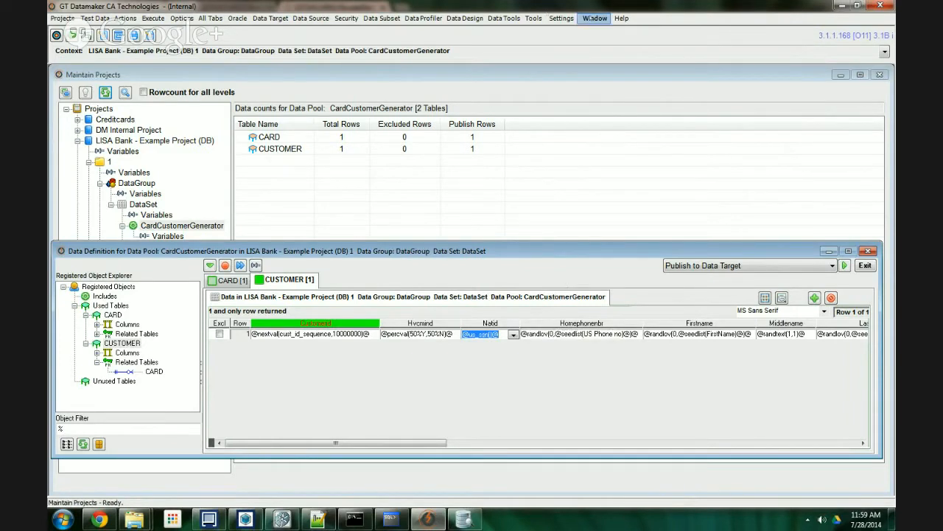
# - Switch from the Data Definition window to another open data pool window via the Window menu
pyautogui.click(596, 18)
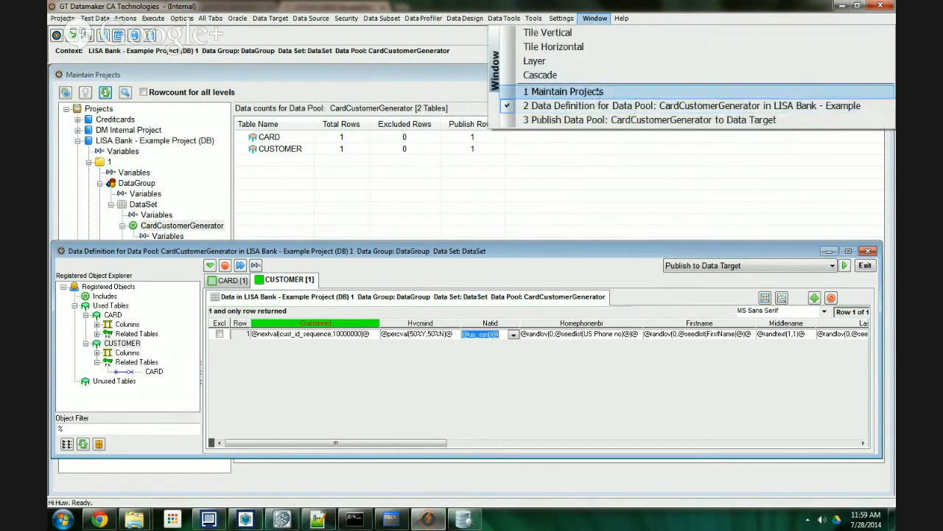
pyautogui.click(649, 120)
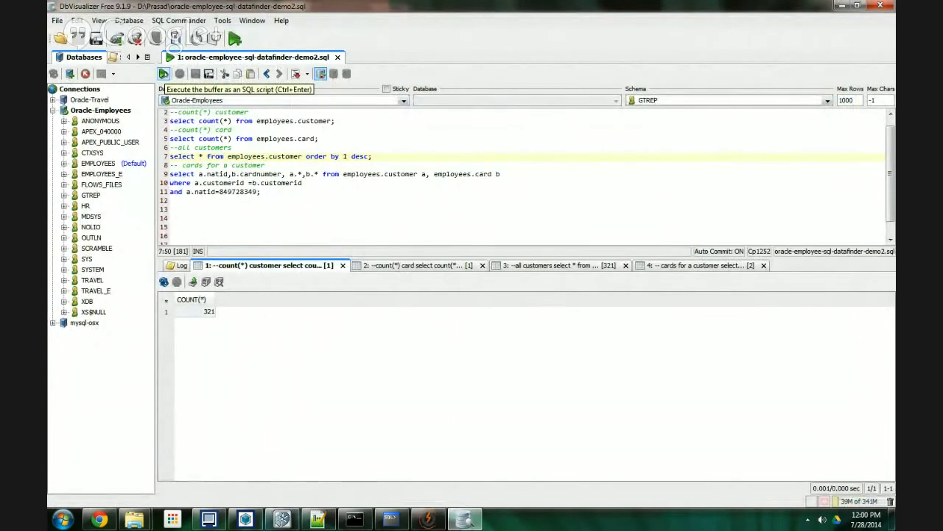
# - Run the SQL script and review the card-join and all-customers result tabs
pyautogui.click(163, 73)
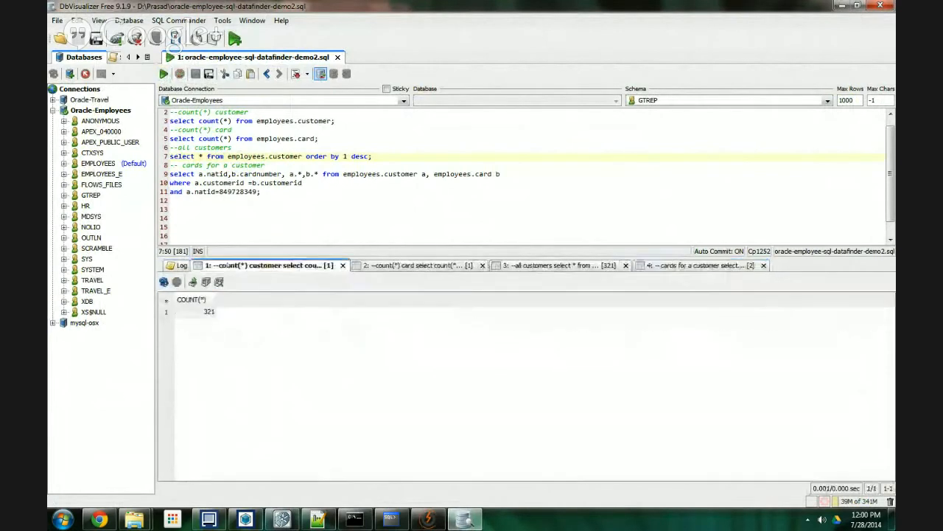
pyautogui.click(693, 266)
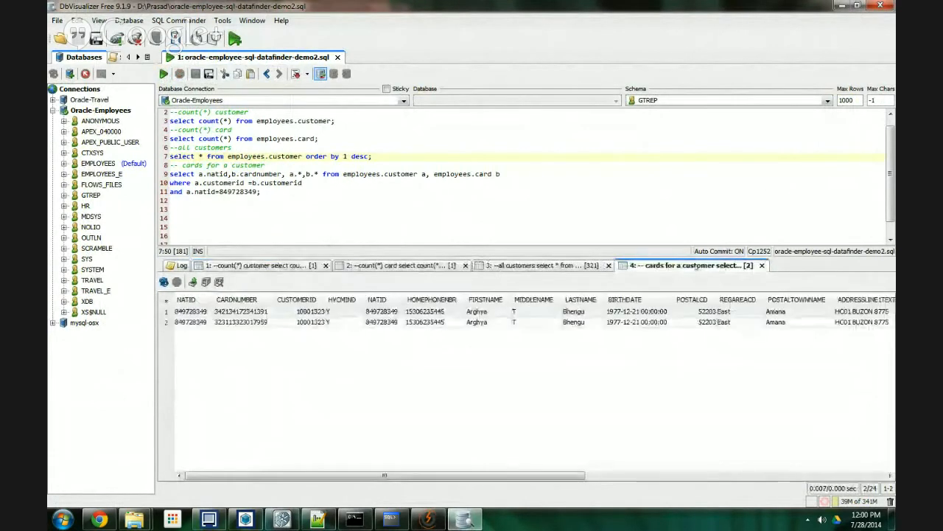
pyautogui.click(545, 265)
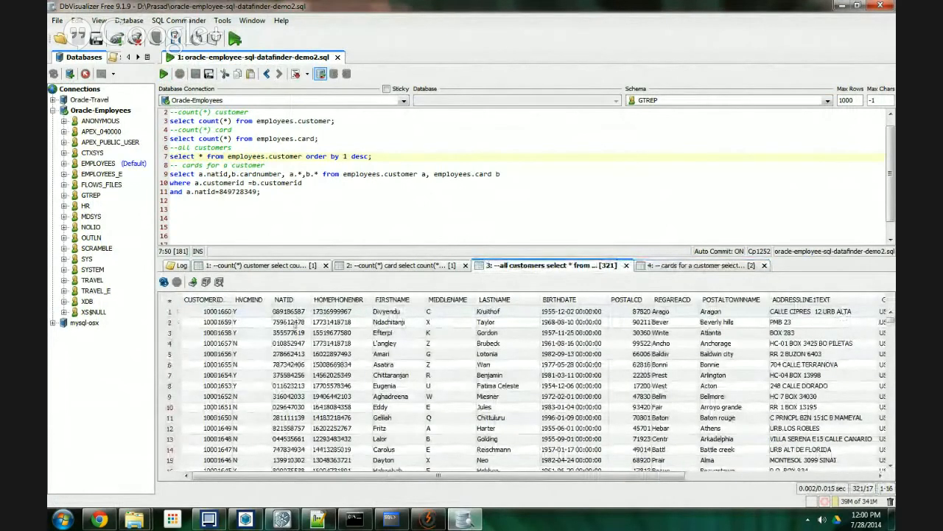
# - Select a customer's NATID cell and bring up its context actions
pyautogui.click(283, 321)
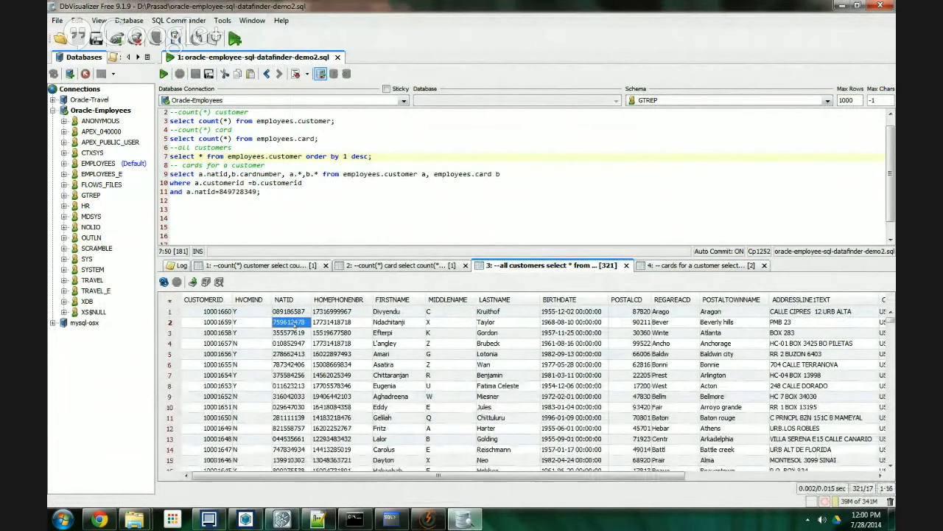
pyautogui.rightClick(291, 322)
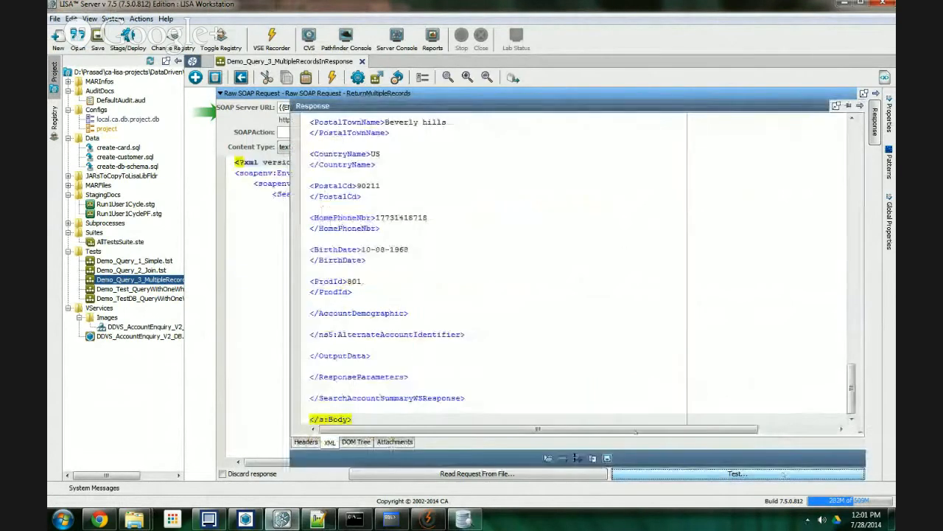
# - Return from the XML response to the request and view the response as a DOM tree
pyautogui.click(305, 442)
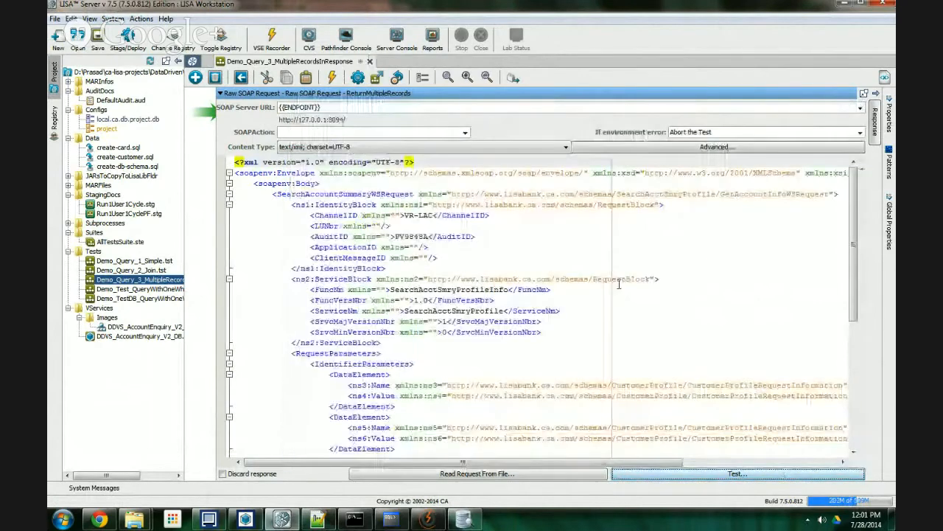
pyautogui.click(736, 473)
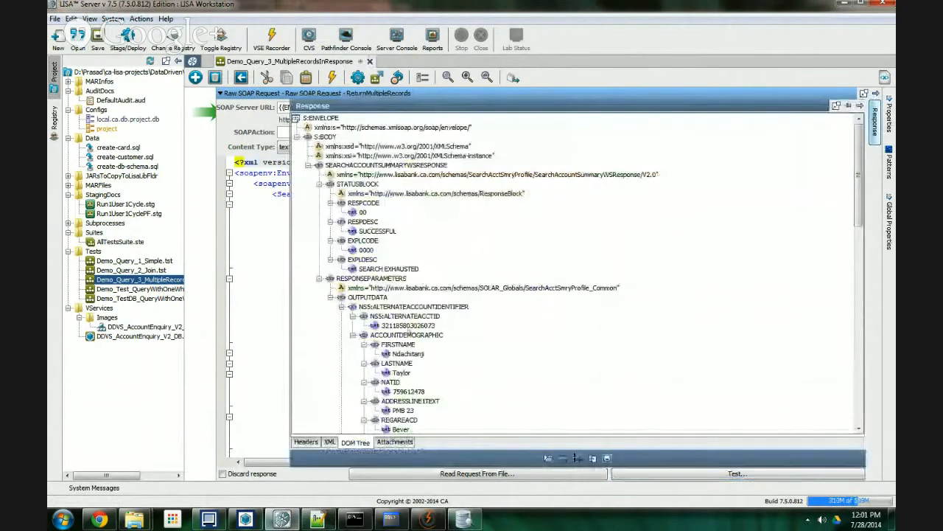